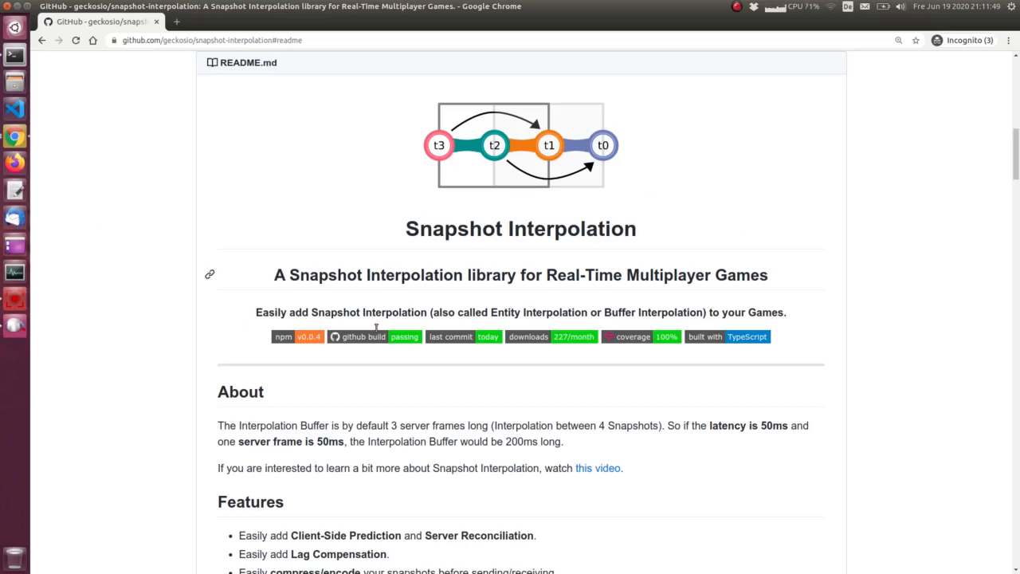
mouse_move(220, 90)
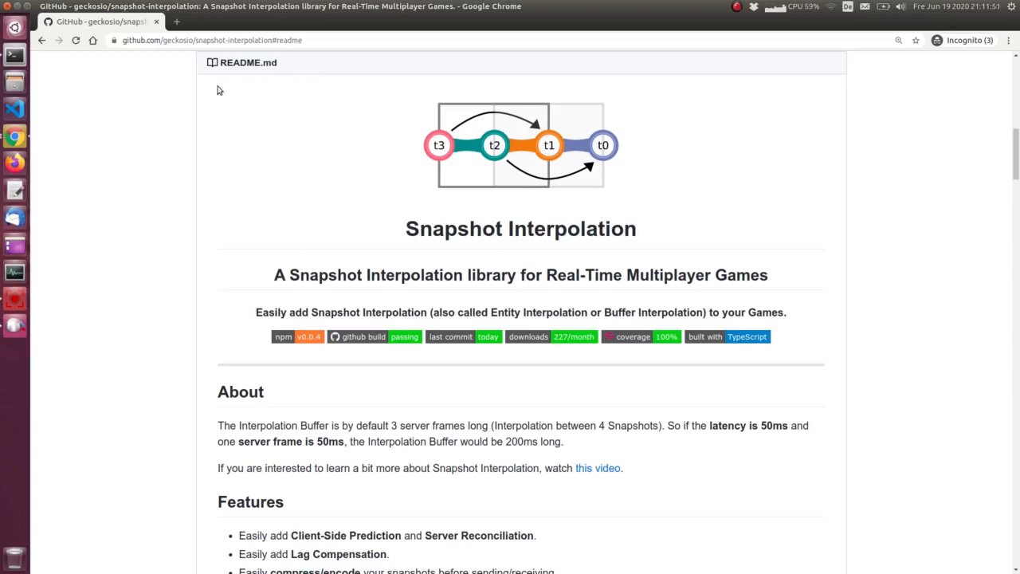
Step: Scroll the README down to the Game Example section with clone, install and start commands
scroll(down, 3)
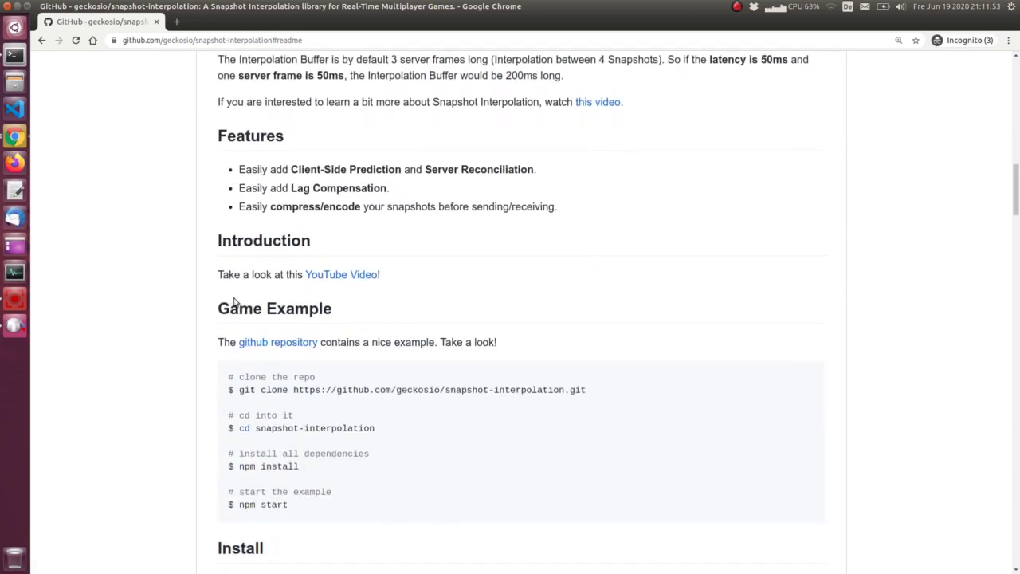
mouse_move(348, 317)
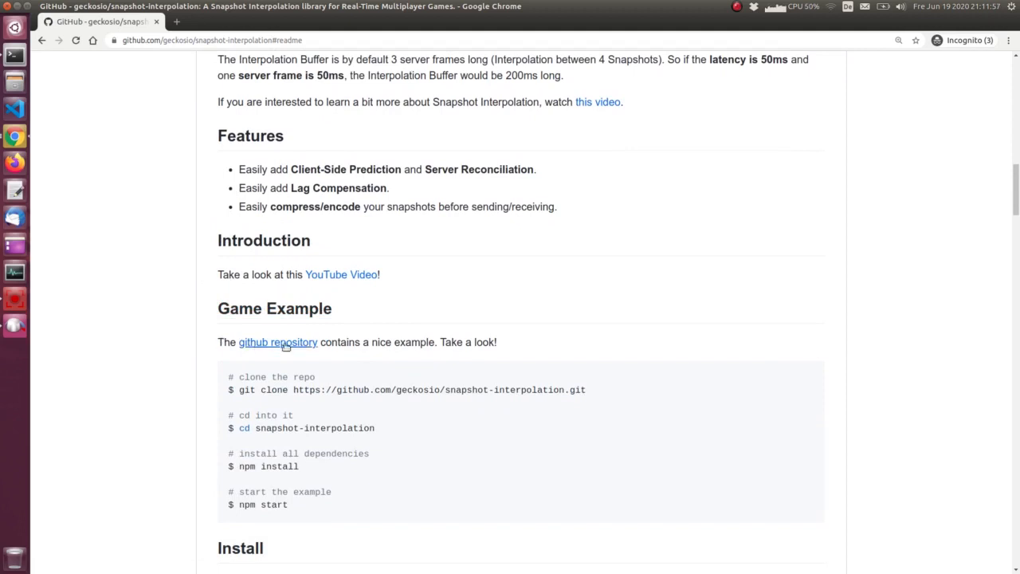
scroll(down, 3)
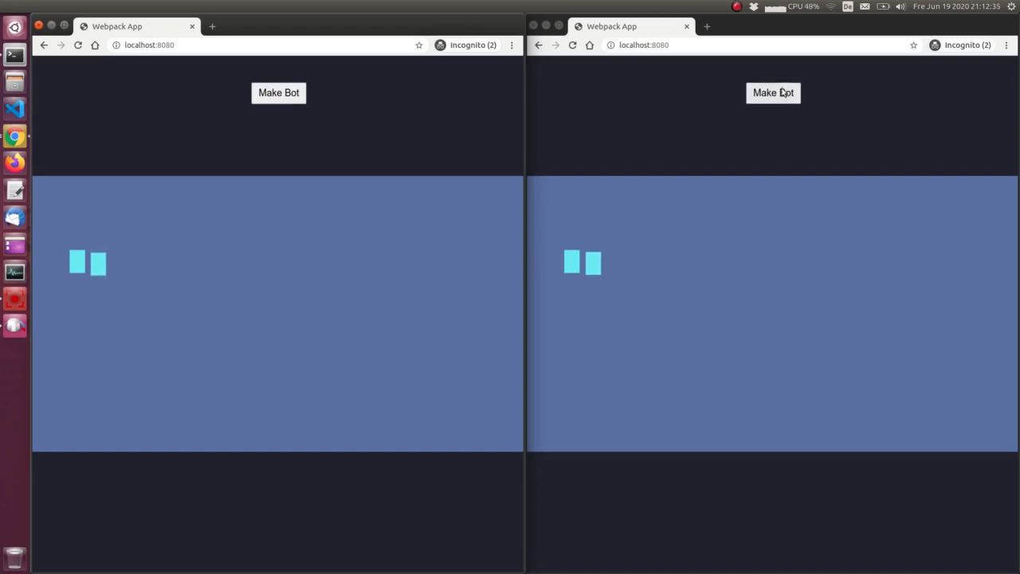
click(774, 92)
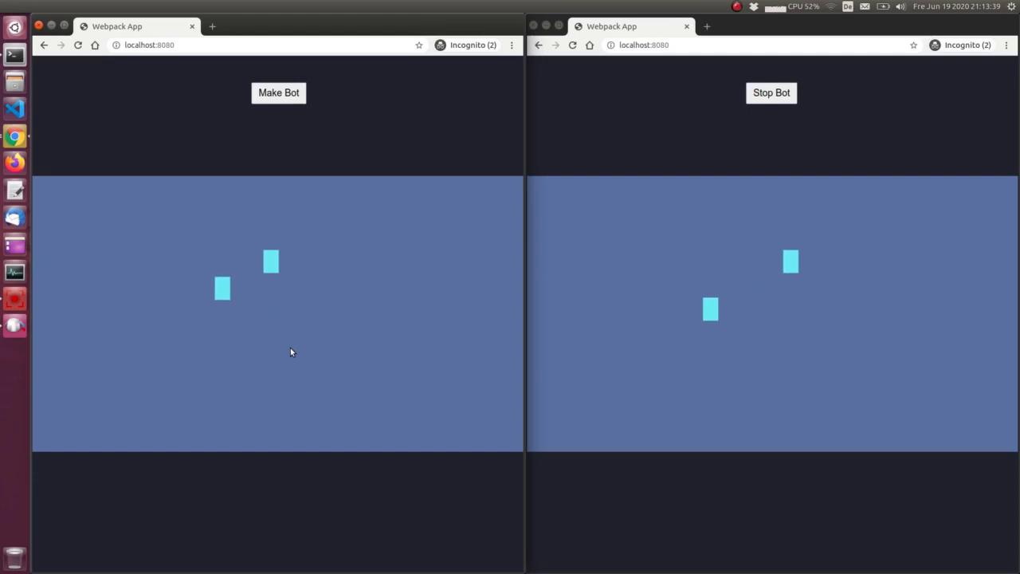
Step: Stop the bot in the right window so both players settle side by side
click(772, 93)
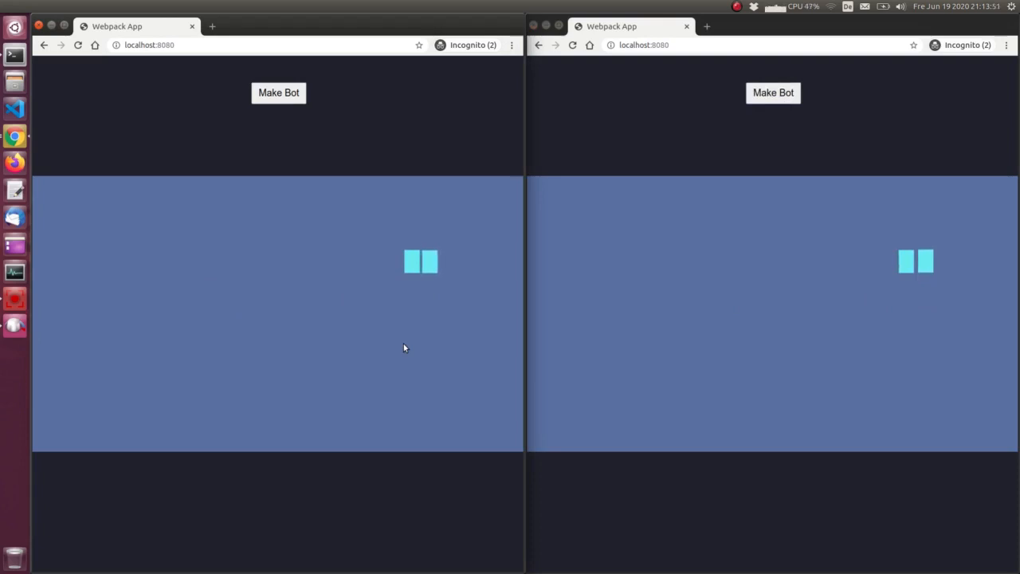
mouse_move(421, 279)
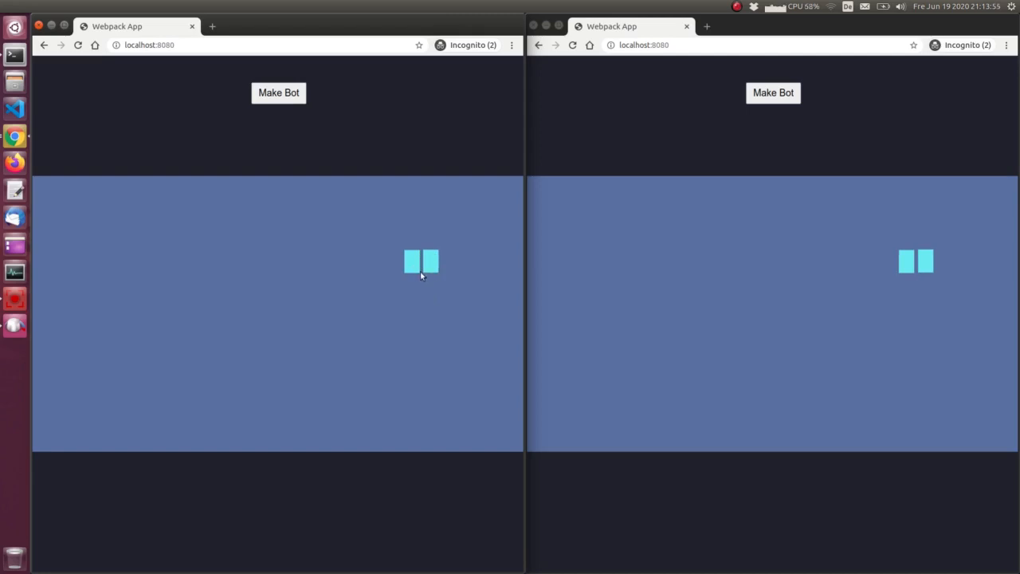
mouse_move(746, 278)
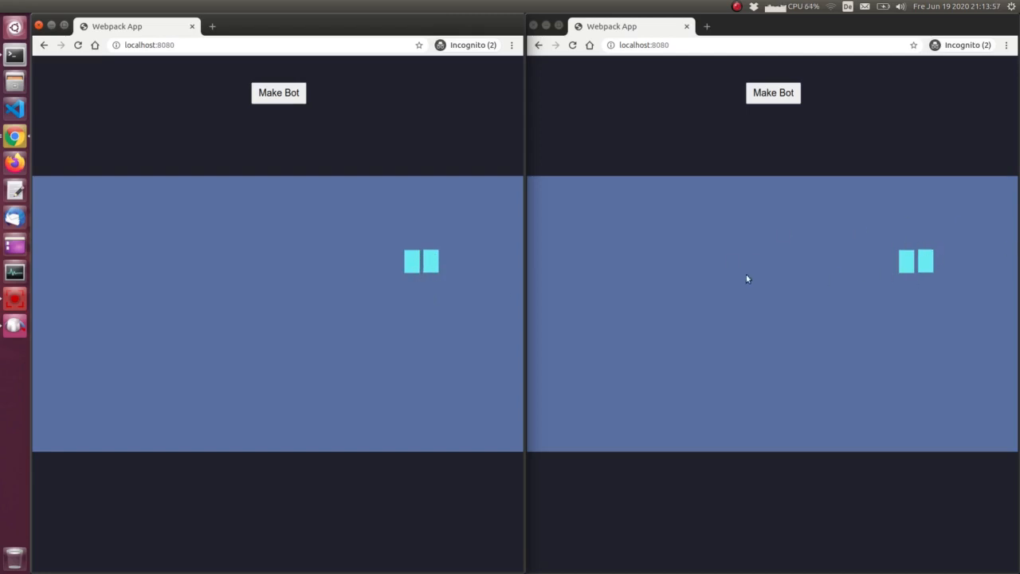
mouse_move(296, 389)
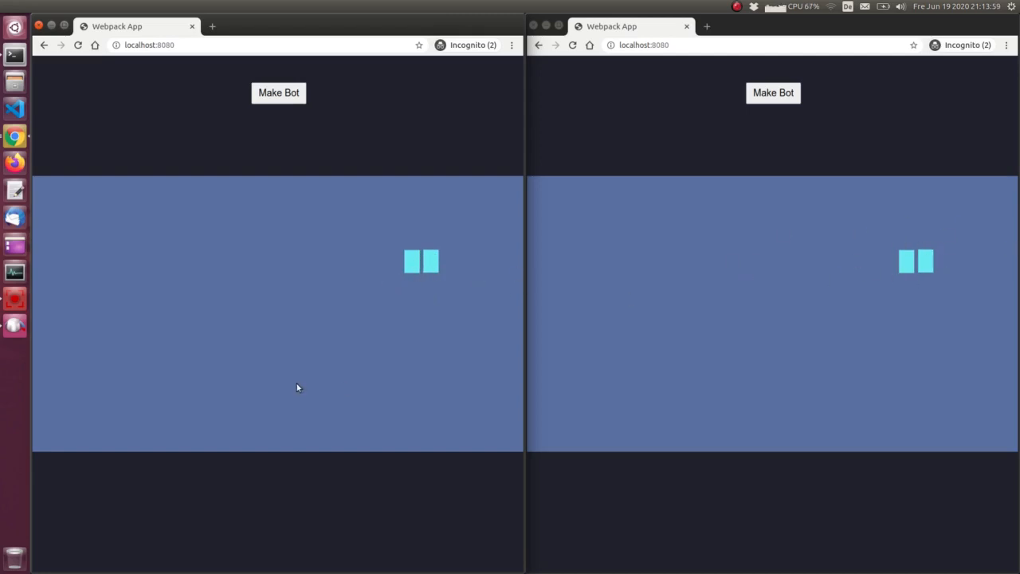